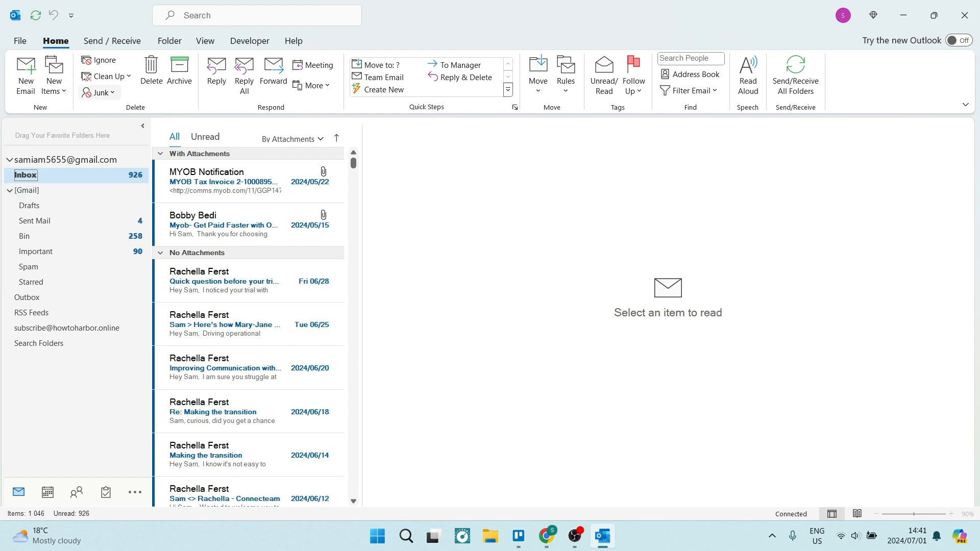
Step: Reset the Inbox view to default settings, confirming with Yes, so mail sorts by date
{"action": "left_click", "coordinate": [205, 41]}
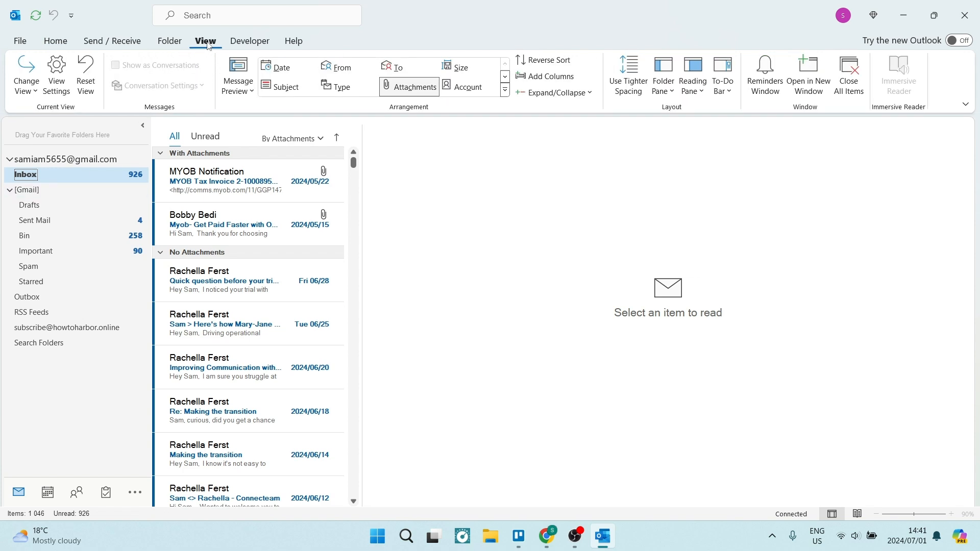
{"action": "mouse_move", "coordinate": [101, 90]}
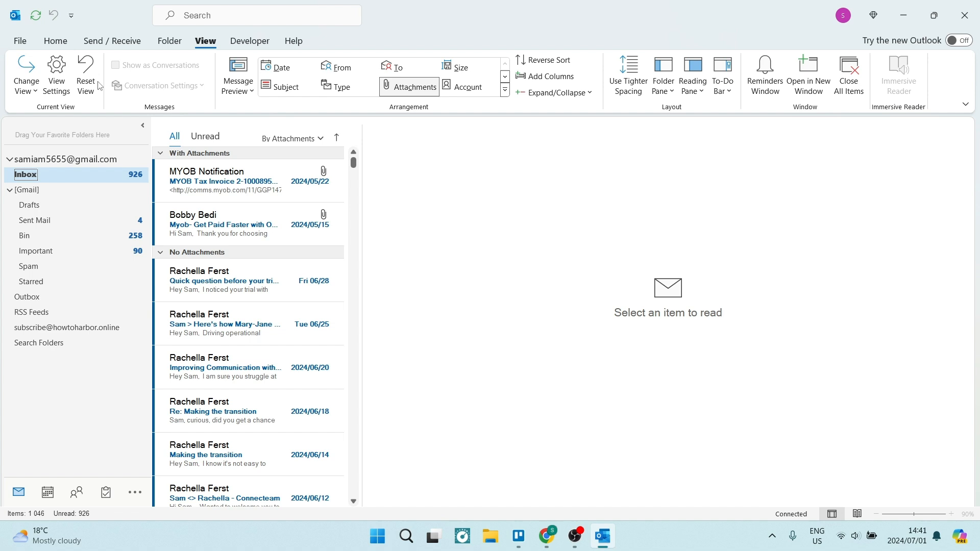
{"action": "left_click", "coordinate": [86, 75]}
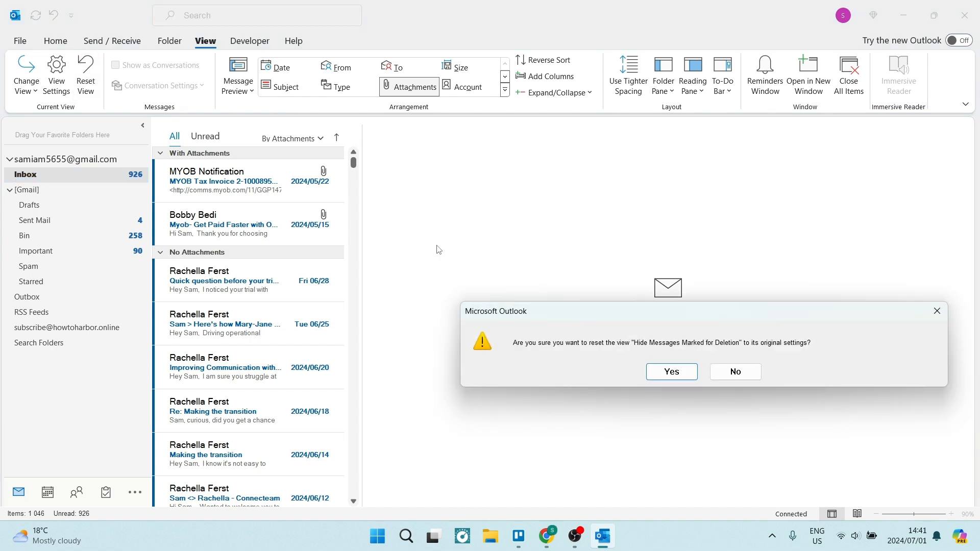
{"action": "left_click", "coordinate": [672, 372]}
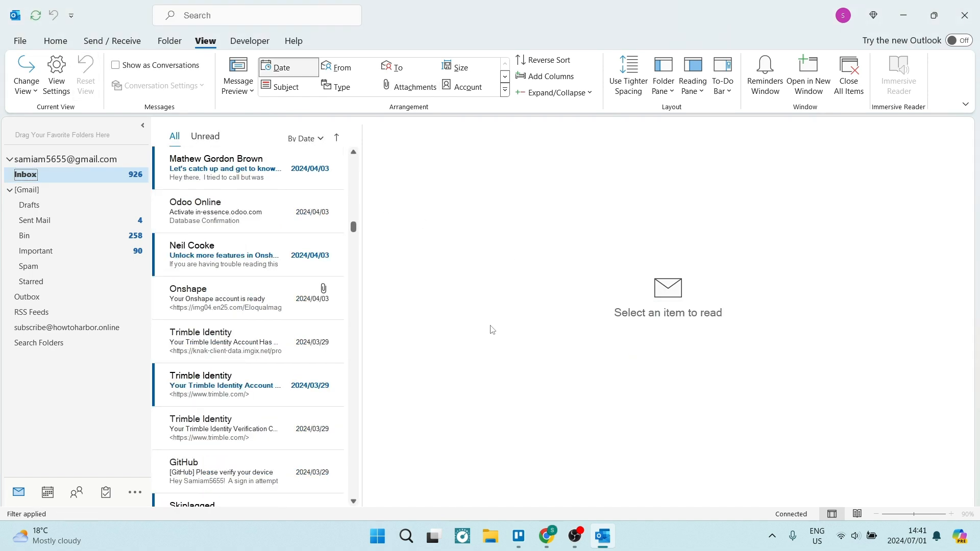
{"action": "mouse_move", "coordinate": [251, 275]}
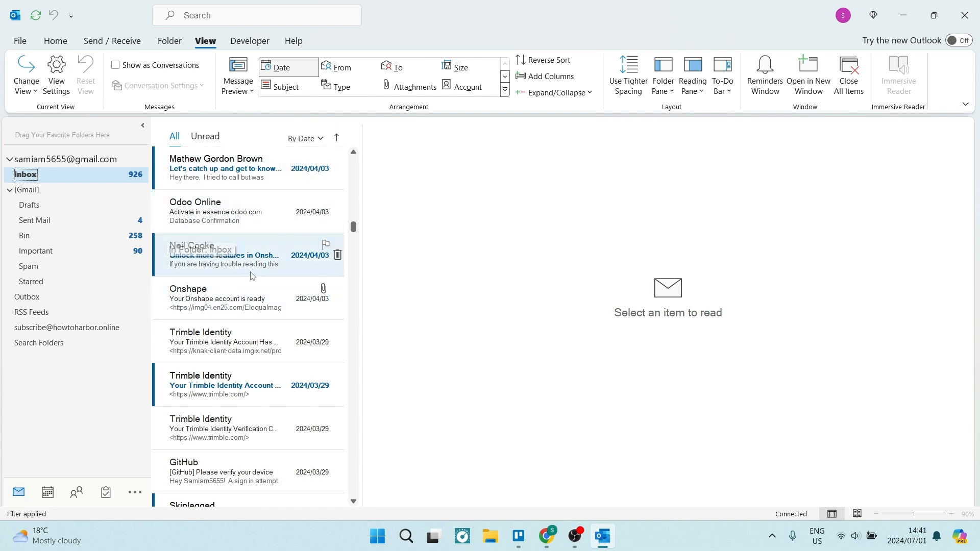
{"action": "mouse_move", "coordinate": [230, 246]}
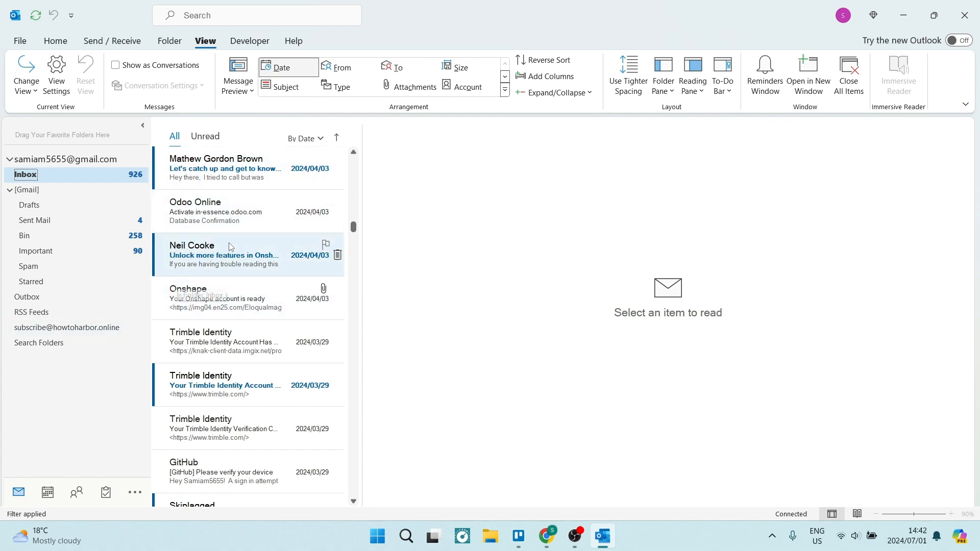
{"action": "scroll", "scroll_direction": "down", "scroll_amount": 3}
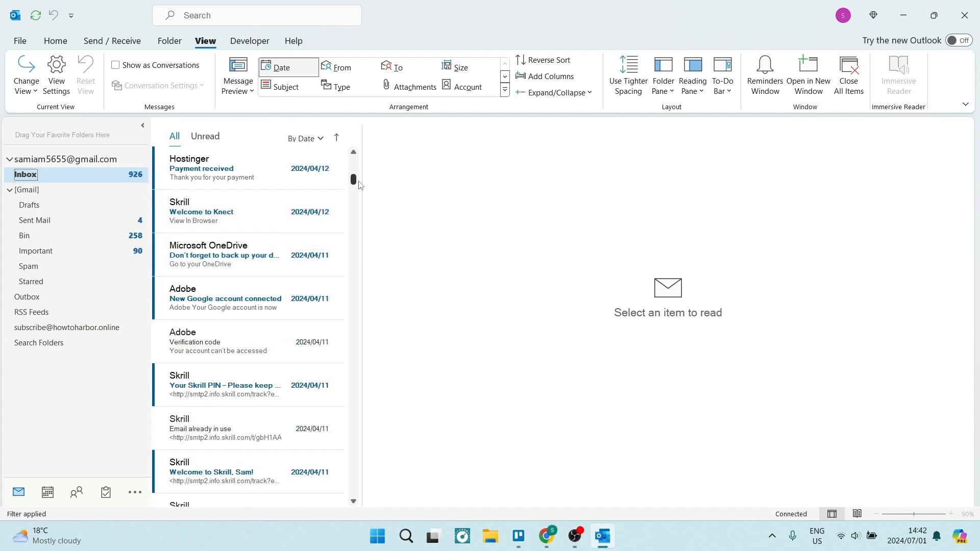
{"action": "scroll", "scroll_direction": "down", "scroll_amount": 3}
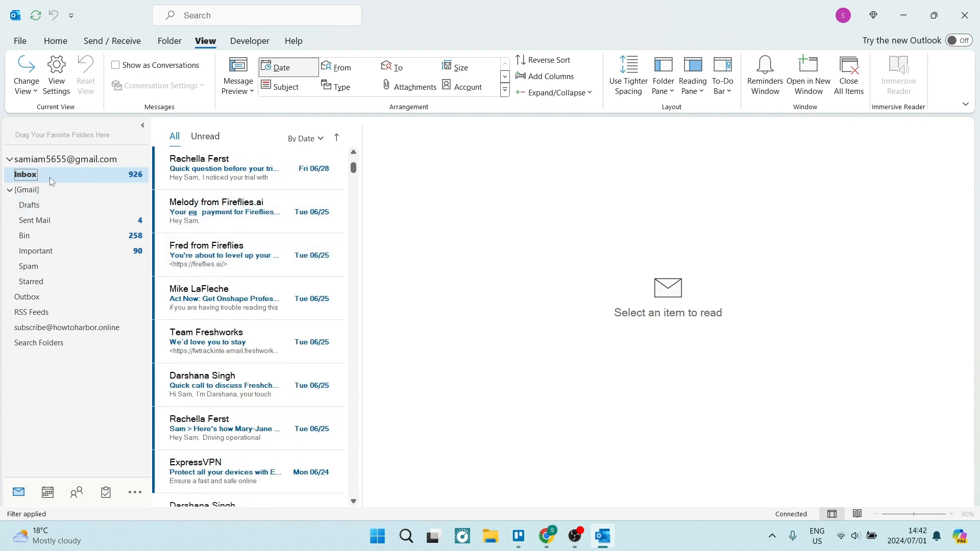
Step: Query the Inbox's IMAP folder list from the server and select [Gmail]/All Mail
{"action": "right_click", "coordinate": [25, 175]}
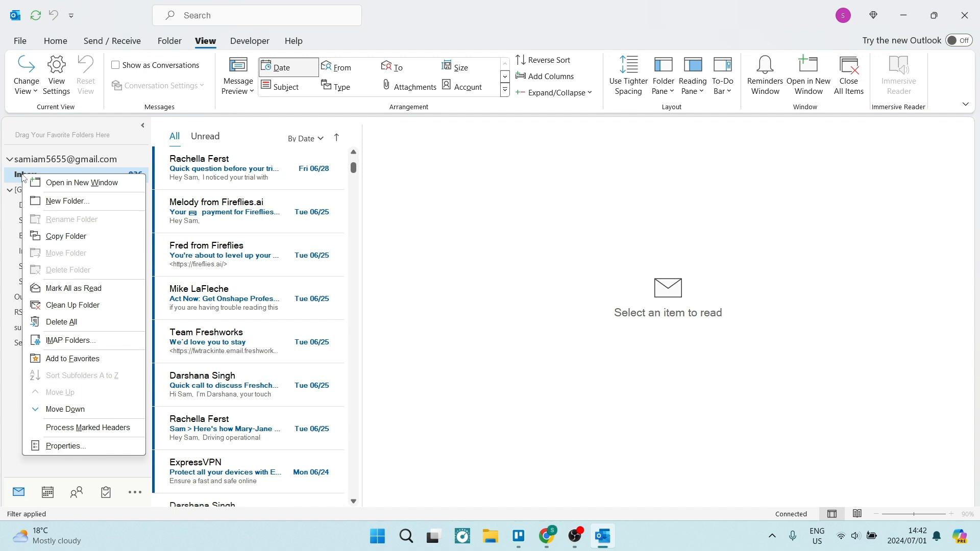
{"action": "mouse_move", "coordinate": [77, 345]}
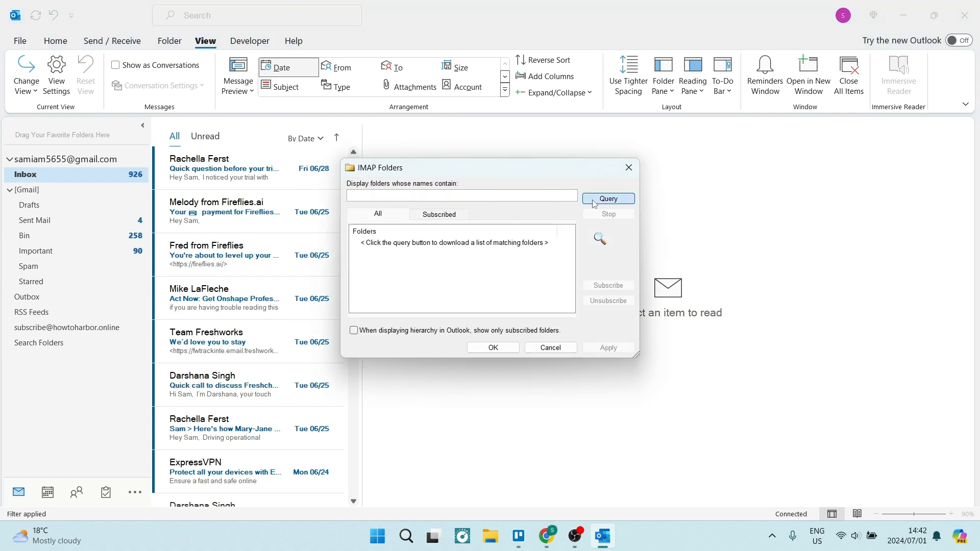
{"action": "left_click", "coordinate": [608, 199]}
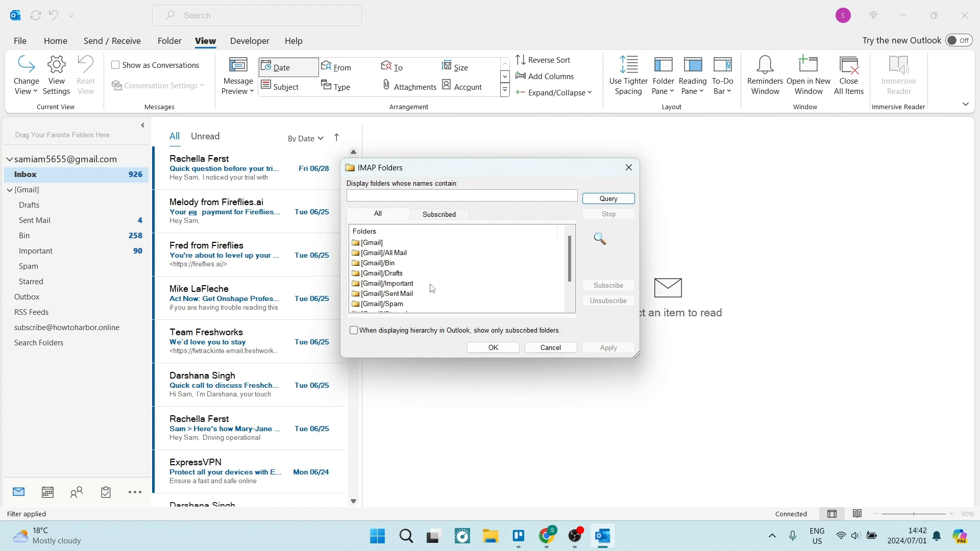
{"action": "mouse_move", "coordinate": [434, 280]}
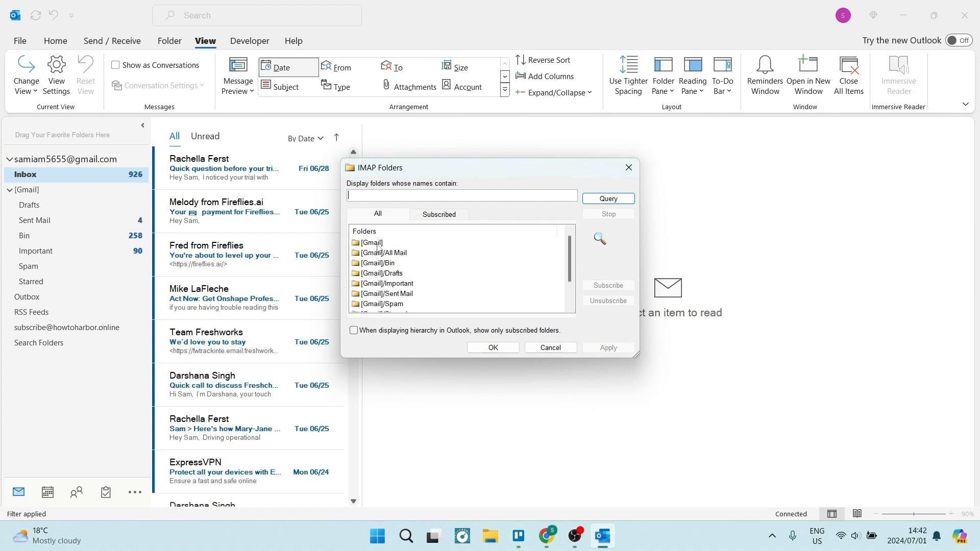
{"action": "left_click", "coordinate": [385, 253]}
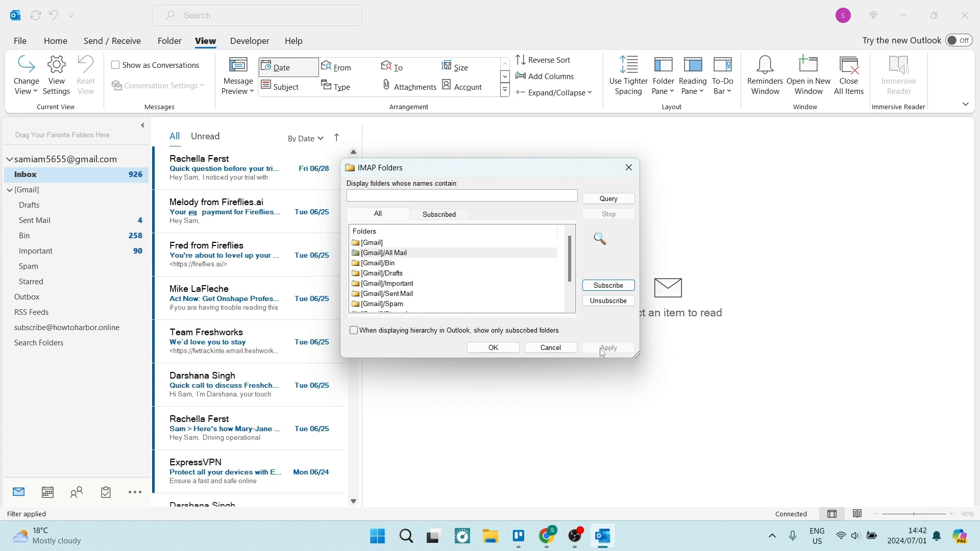
{"action": "mouse_move", "coordinate": [547, 344]}
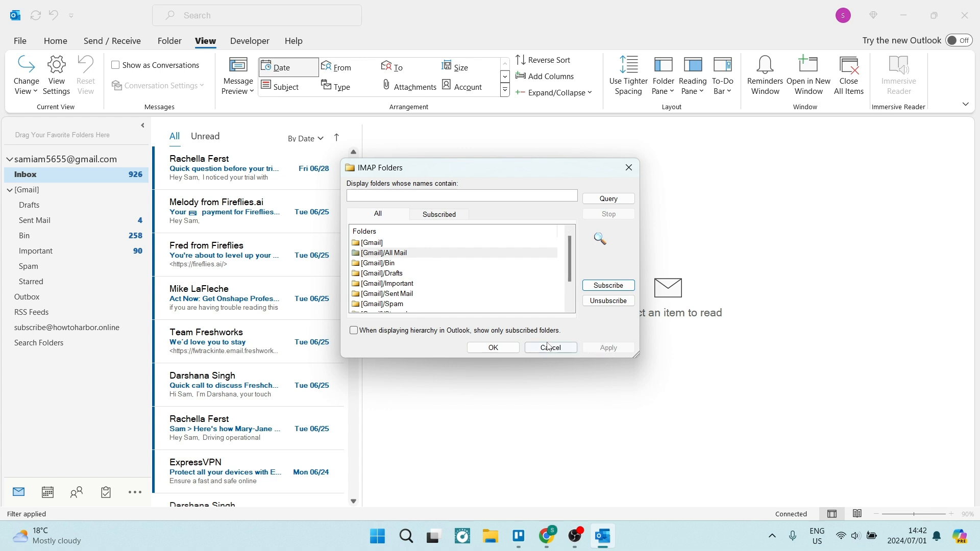
Step: Cancel the IMAP Folders window without changing any subscriptions
{"action": "left_click", "coordinate": [551, 347]}
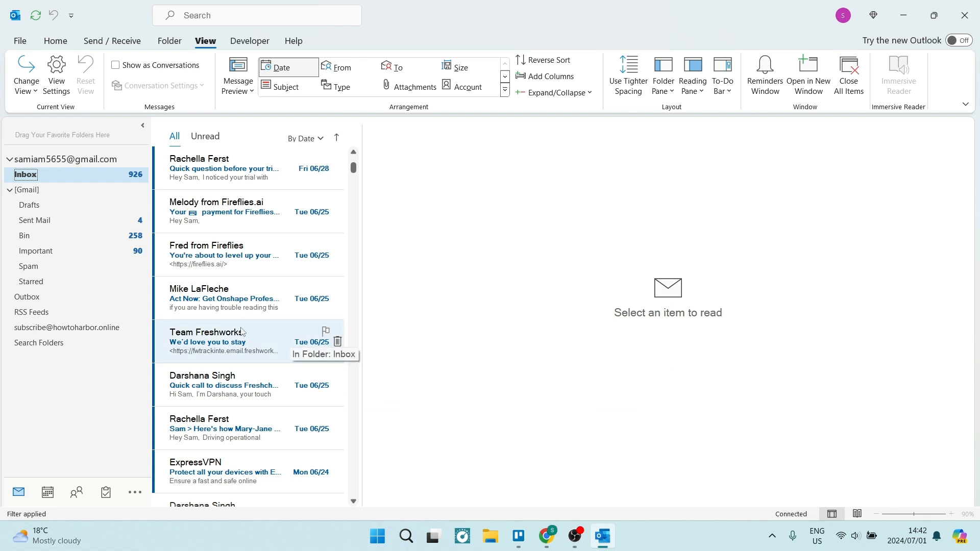
{"action": "mouse_move", "coordinate": [234, 265]}
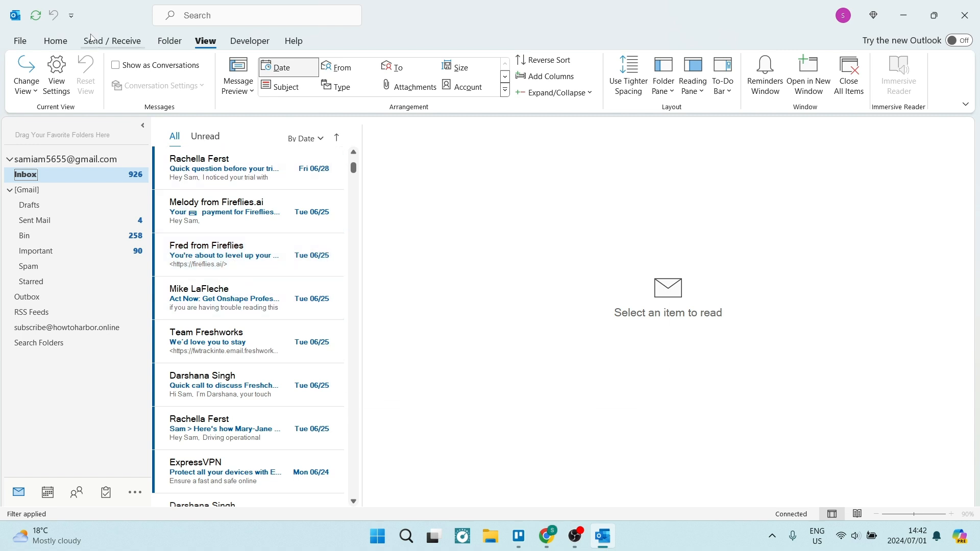
Step: Run Send/Receive All Folders from the Send / Receive tab to pull in new mail
{"action": "left_click", "coordinate": [112, 40]}
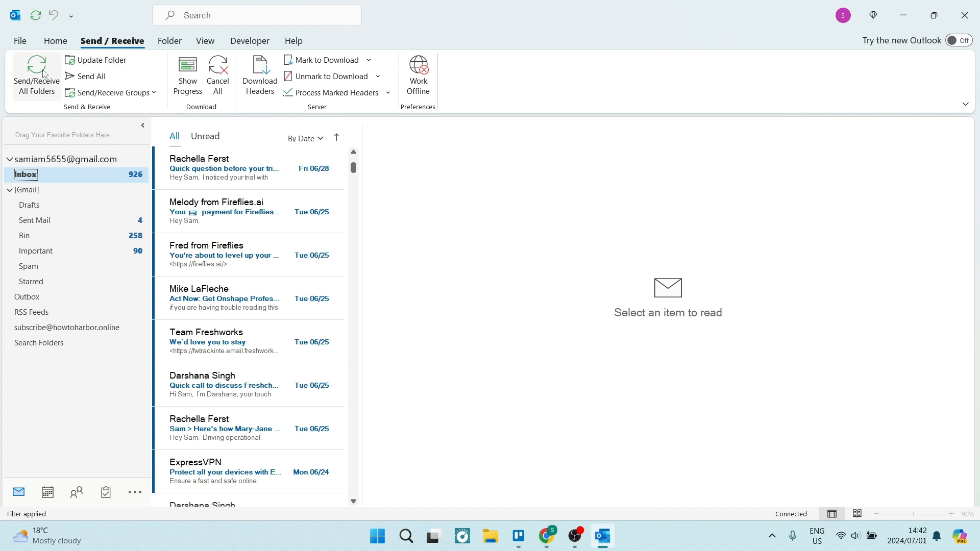
{"action": "left_click", "coordinate": [36, 68]}
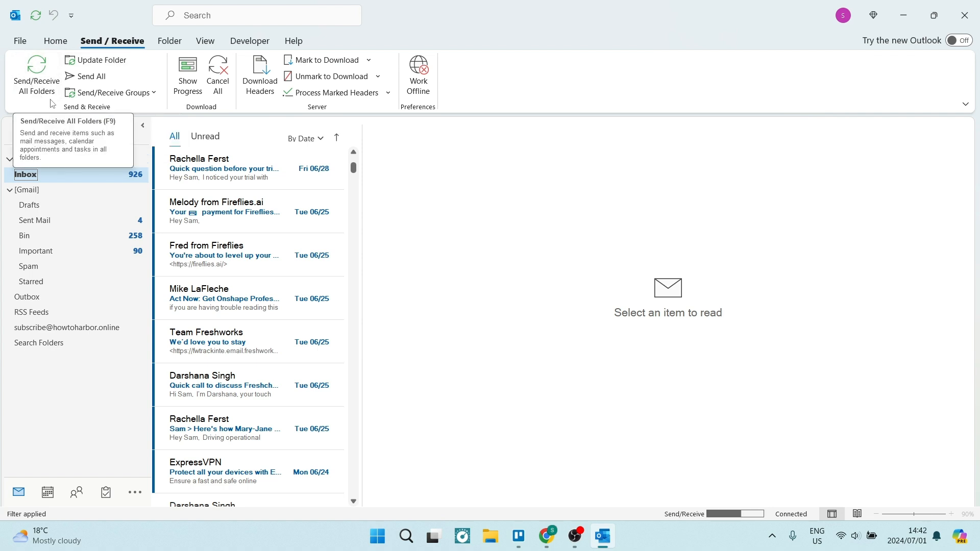
{"action": "left_click", "coordinate": [36, 71]}
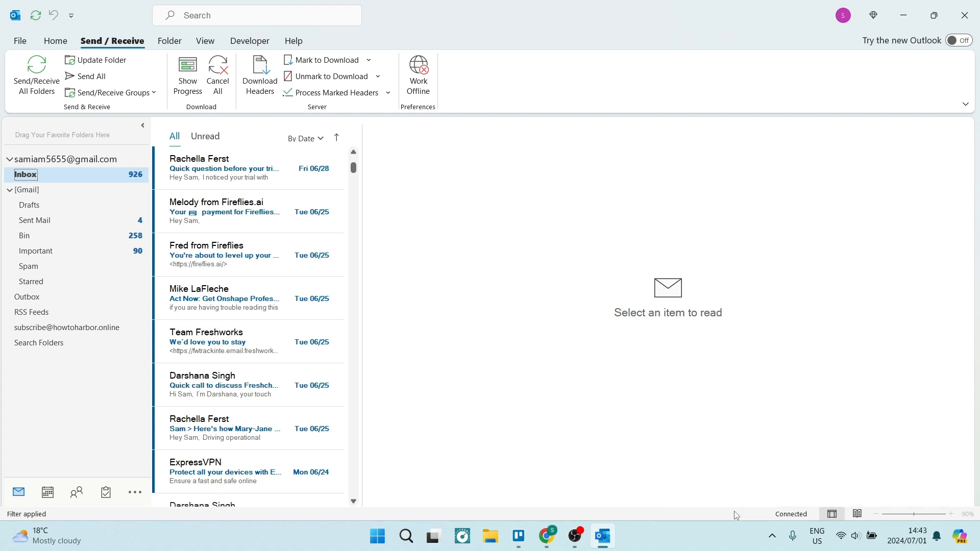
{"action": "mouse_move", "coordinate": [662, 478]}
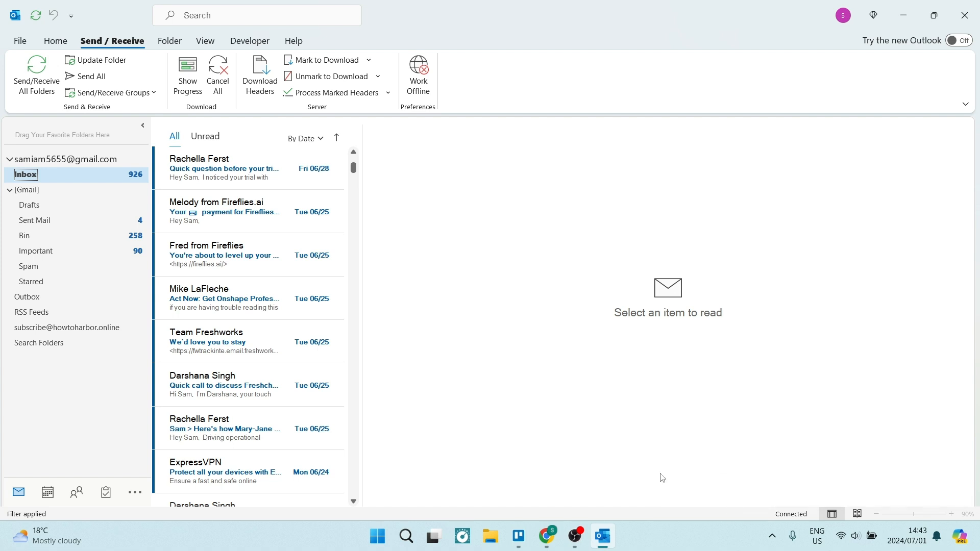
{"action": "mouse_move", "coordinate": [812, 515]}
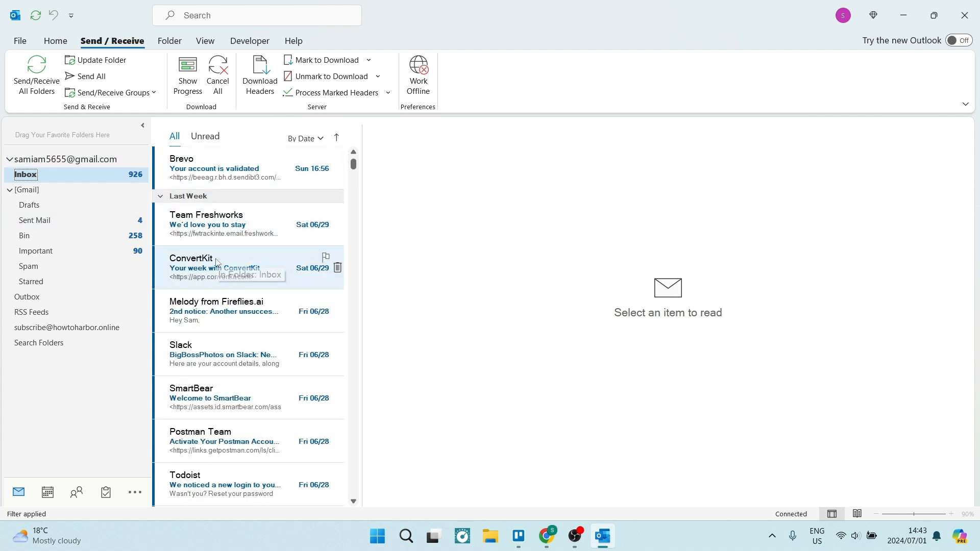
{"action": "mouse_move", "coordinate": [217, 263]}
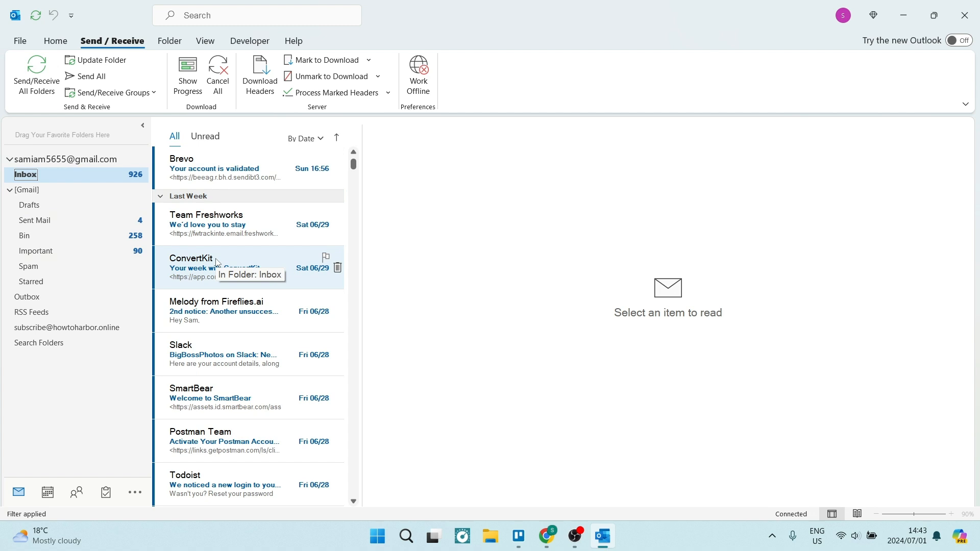